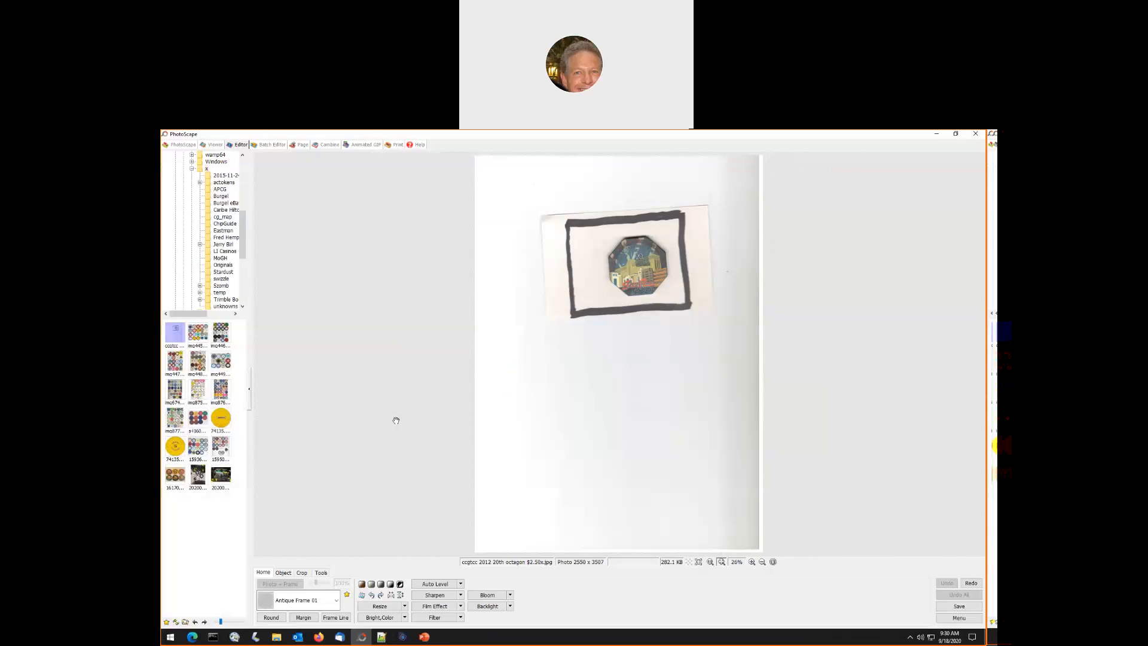
pyautogui.moveTo(401, 412)
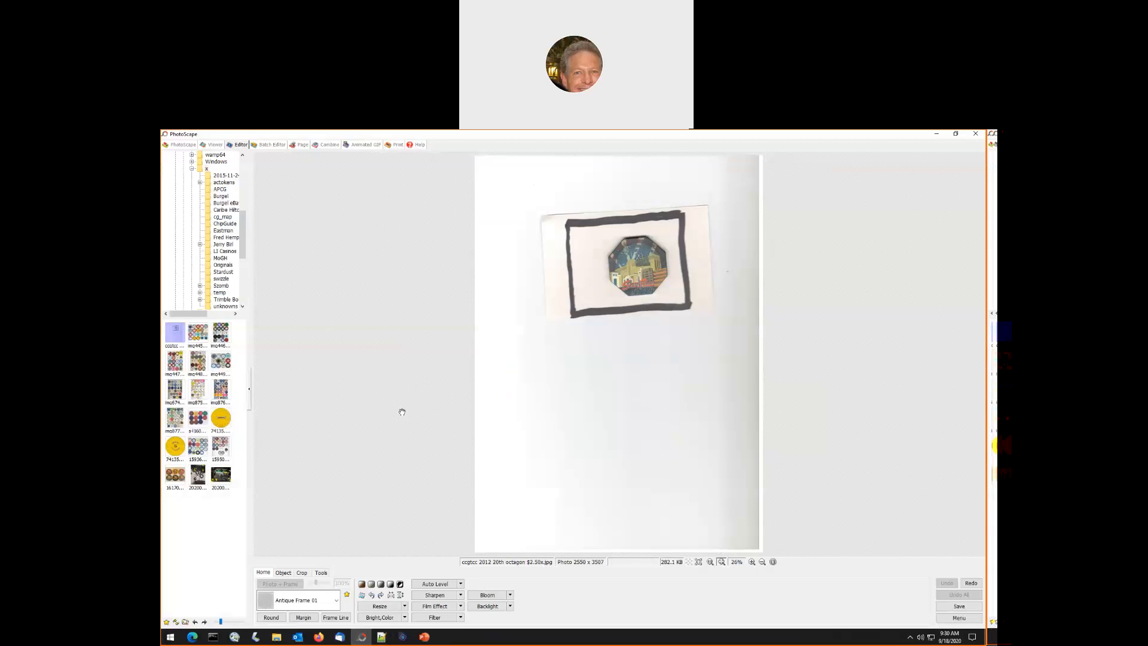
pyautogui.moveTo(397, 364)
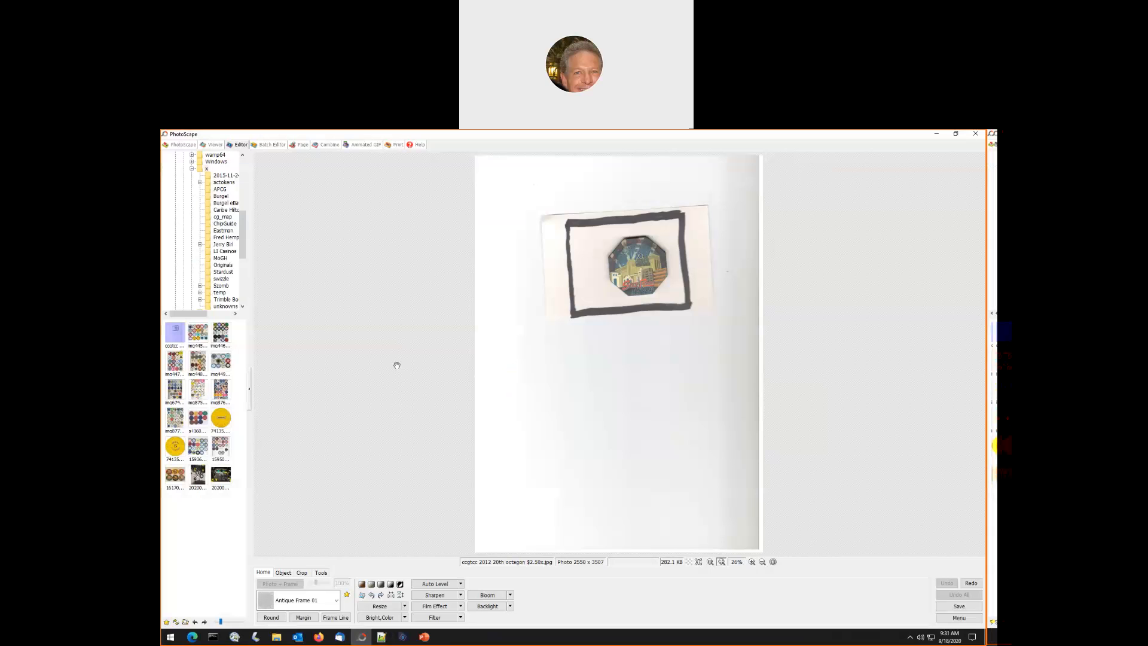
pyautogui.moveTo(572, 375)
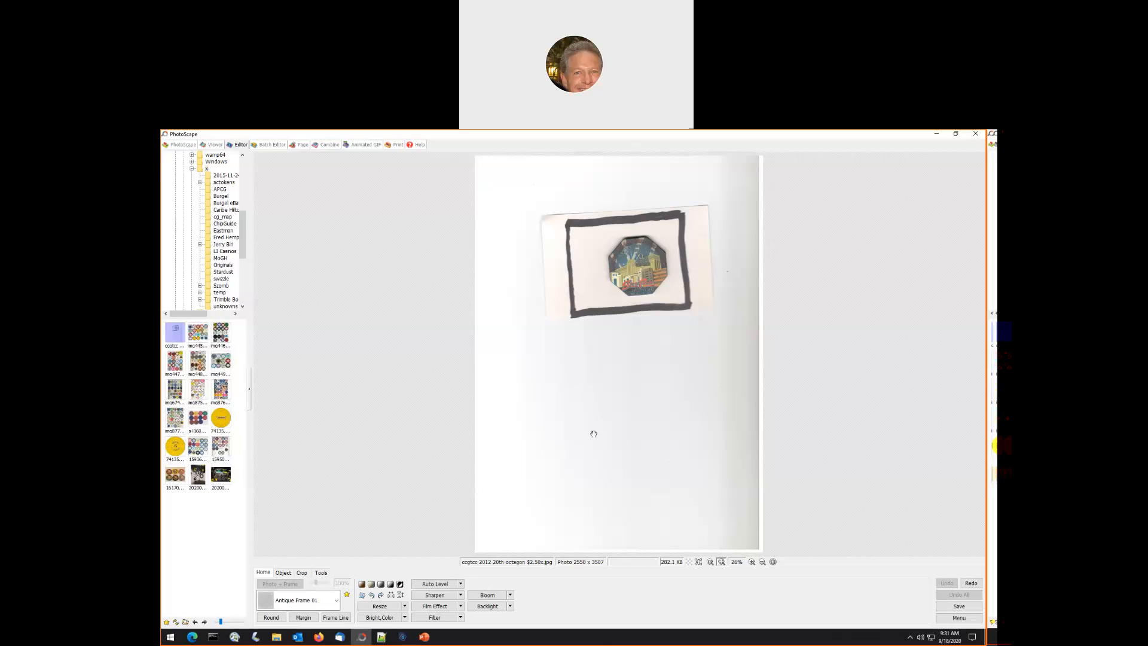
# Crop the scan to the area inside the chip's black border (837 × 708)
pyautogui.click(301, 573)
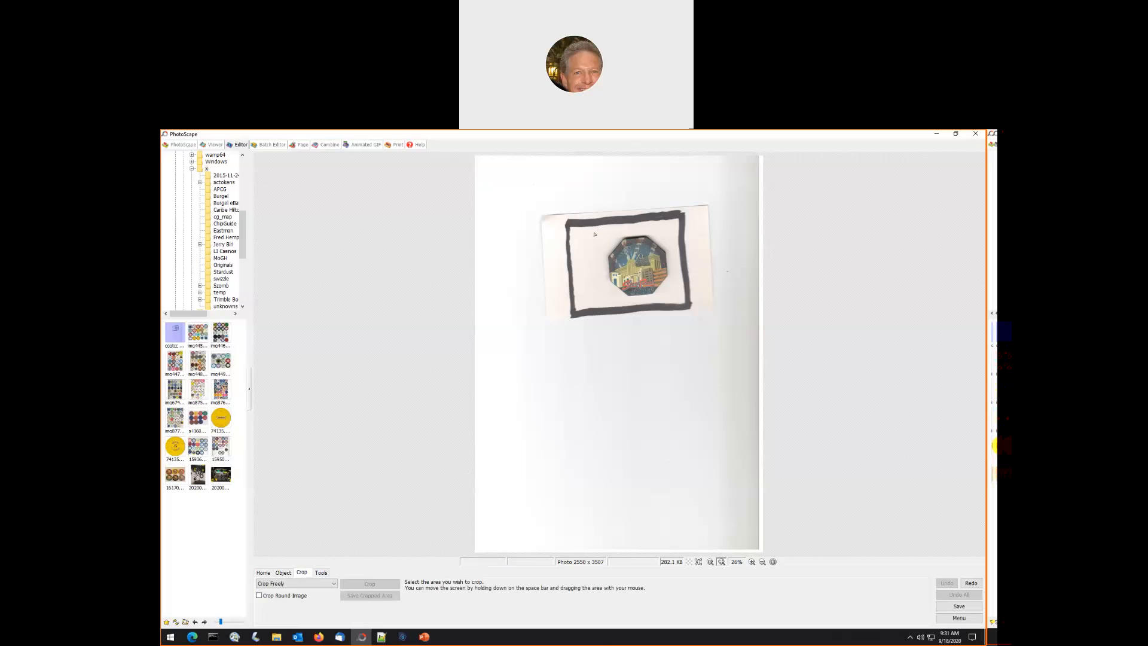
pyautogui.moveTo(593, 230); pyautogui.dragTo(687, 312)
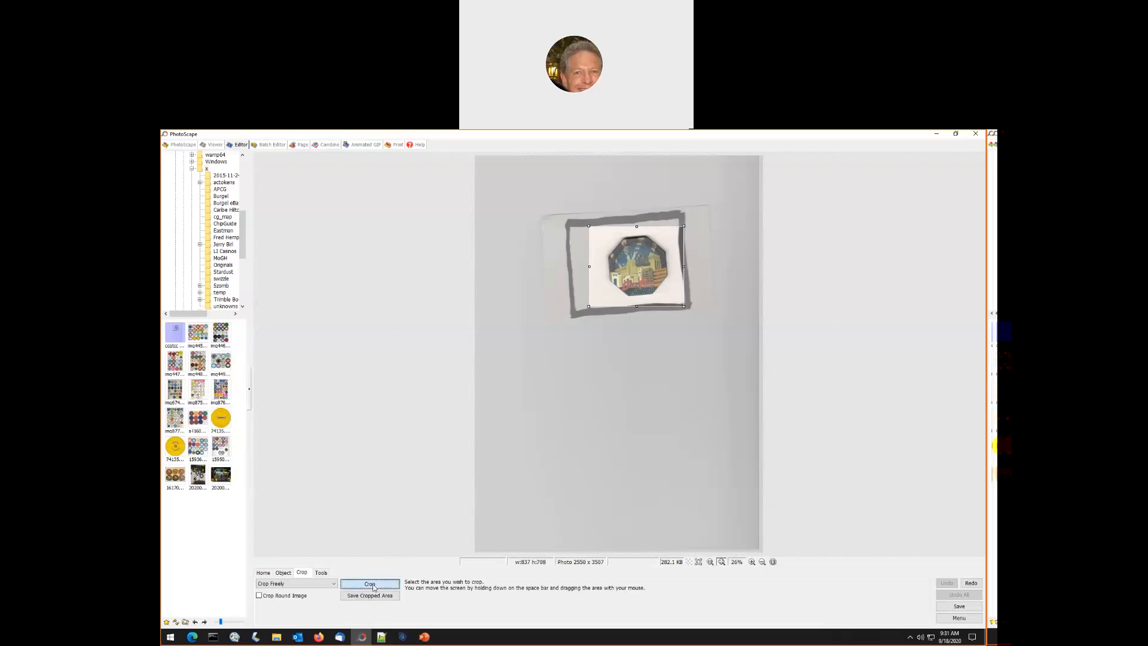
pyautogui.click(369, 583)
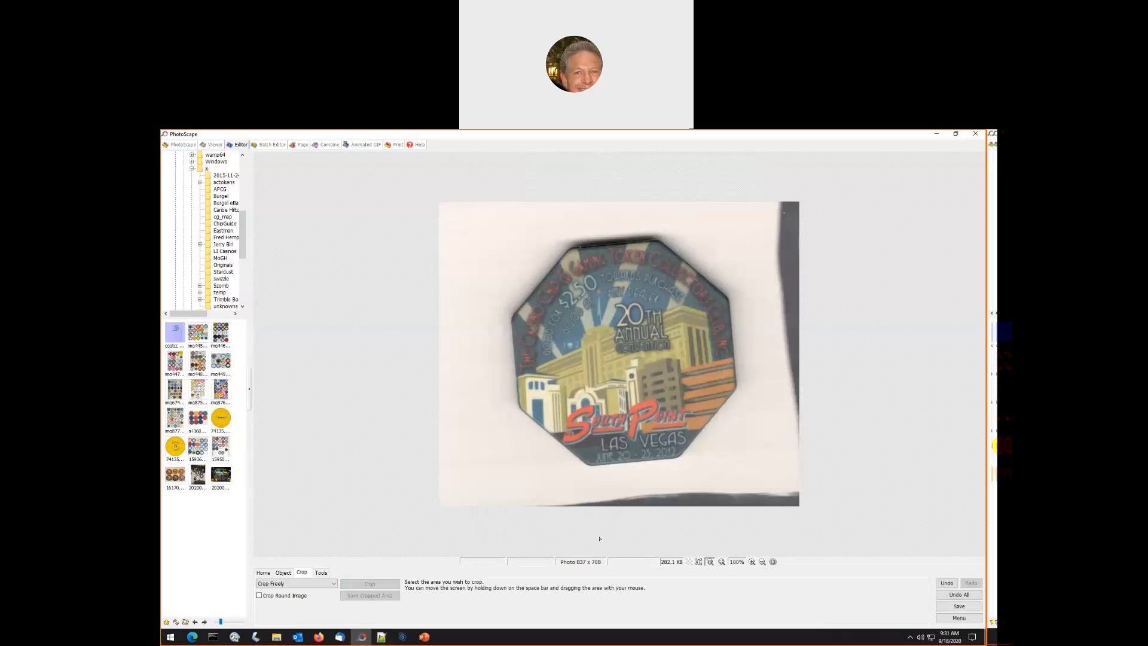
pyautogui.moveTo(625, 368)
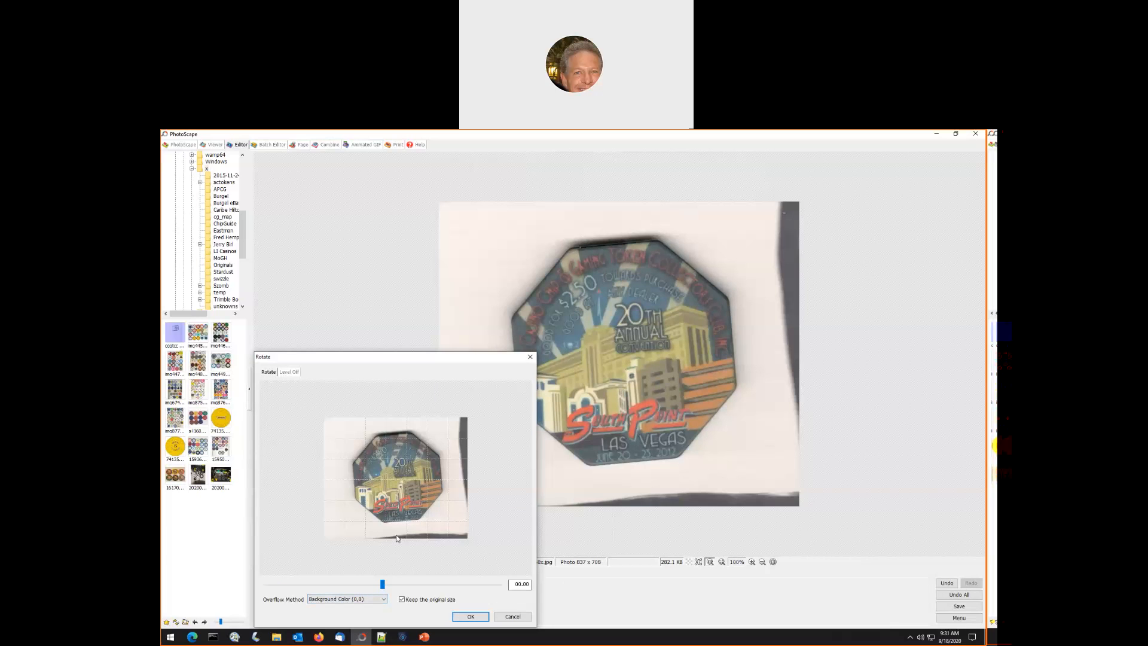
pyautogui.moveTo(392, 553)
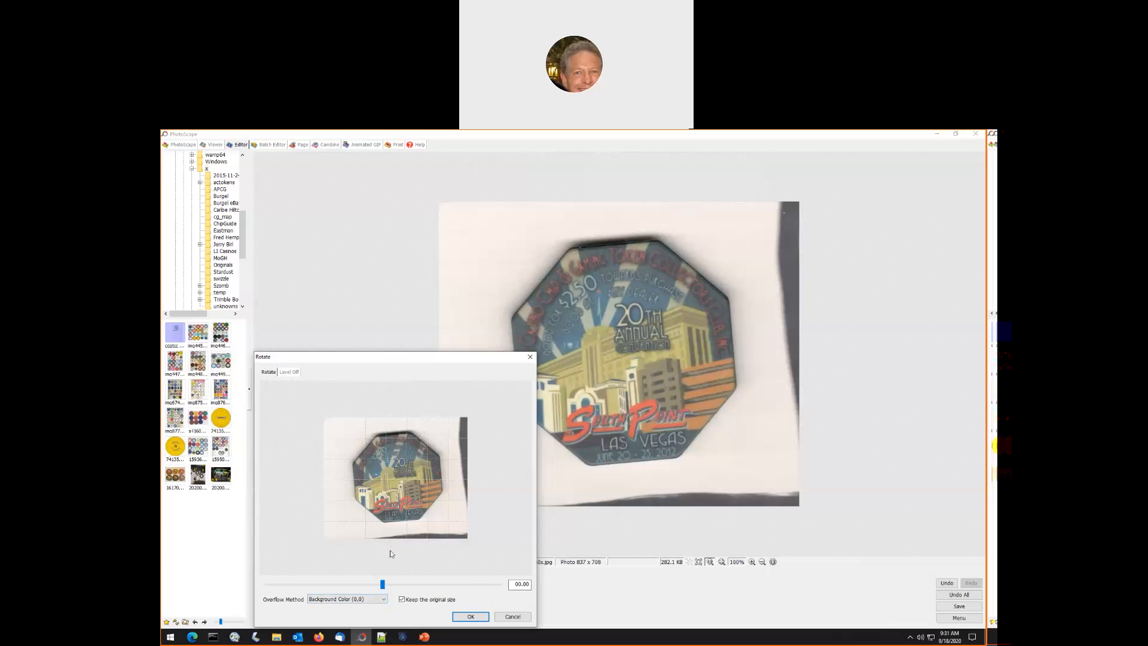
# Level off the tilted chip by 05.40 degrees and apply it
pyautogui.moveTo(381, 583); pyautogui.dragTo(388, 583)
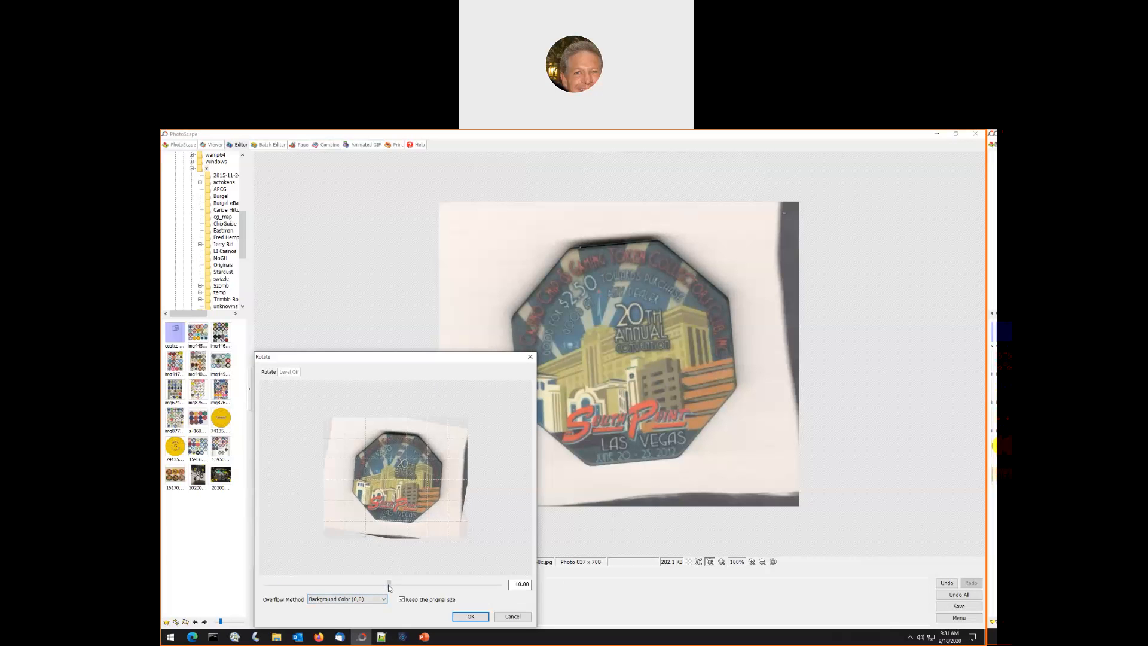
pyautogui.click(288, 371)
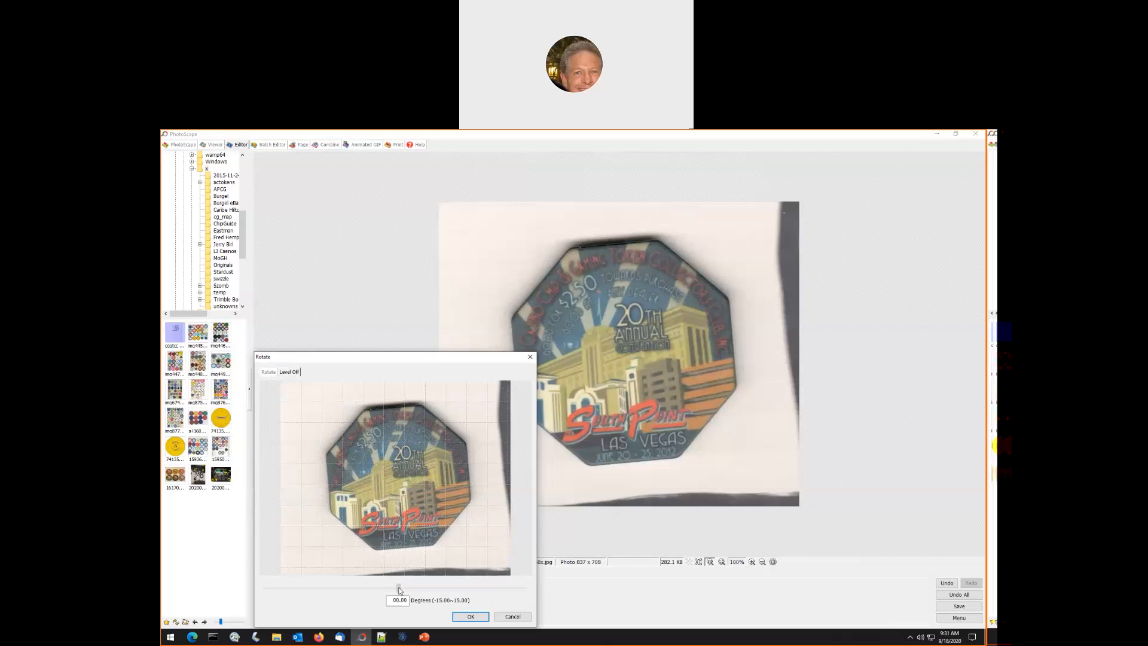
pyautogui.moveTo(399, 588); pyautogui.dragTo(432, 588)
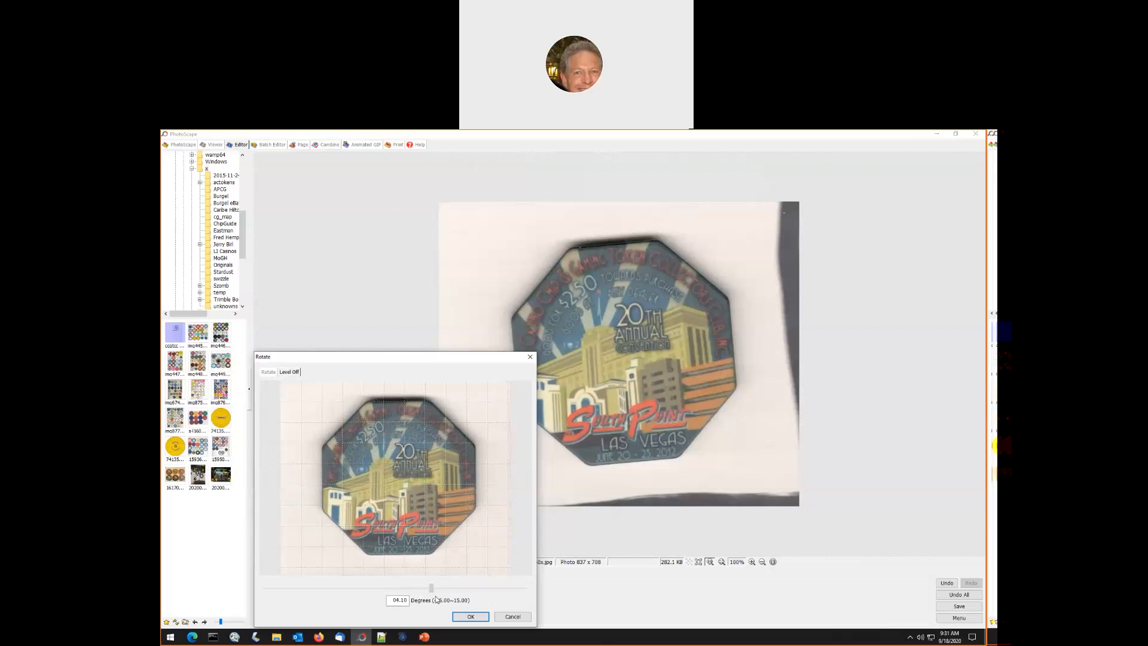
pyautogui.moveTo(432, 588); pyautogui.dragTo(441, 588)
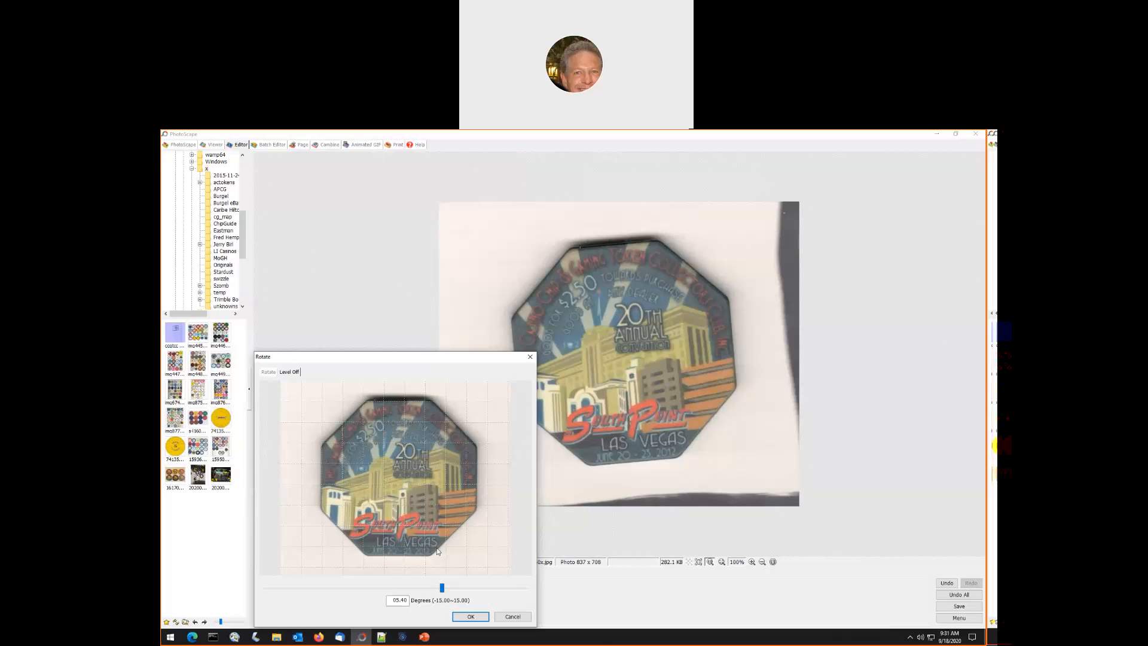
pyautogui.moveTo(428, 547)
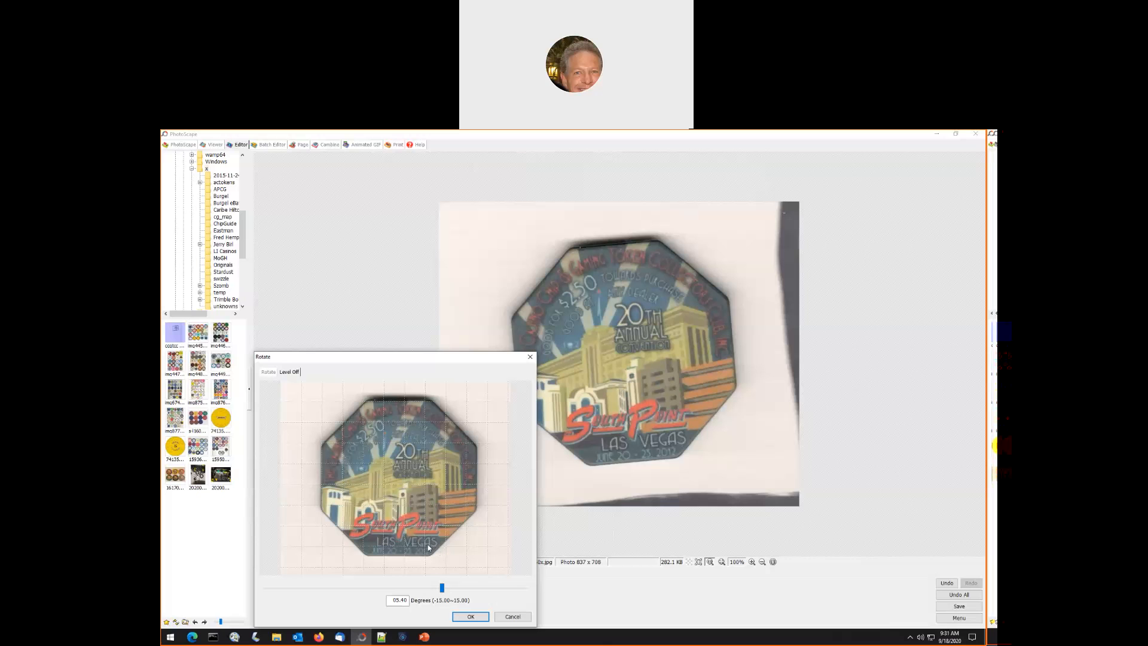
pyautogui.moveTo(425, 405)
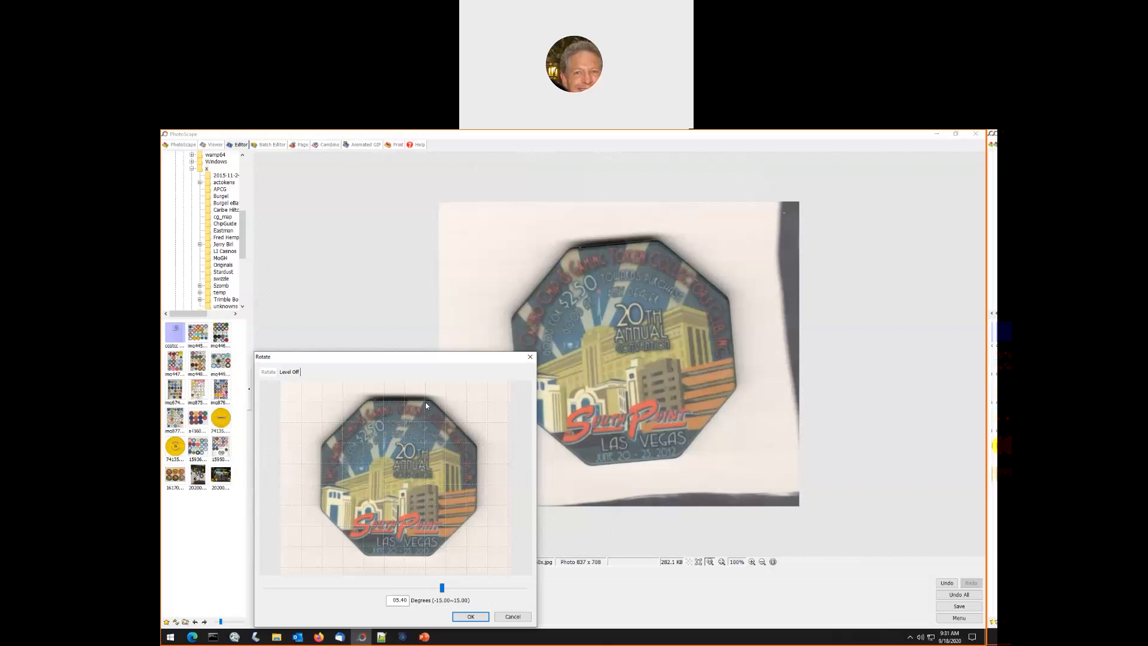
pyautogui.moveTo(322, 485)
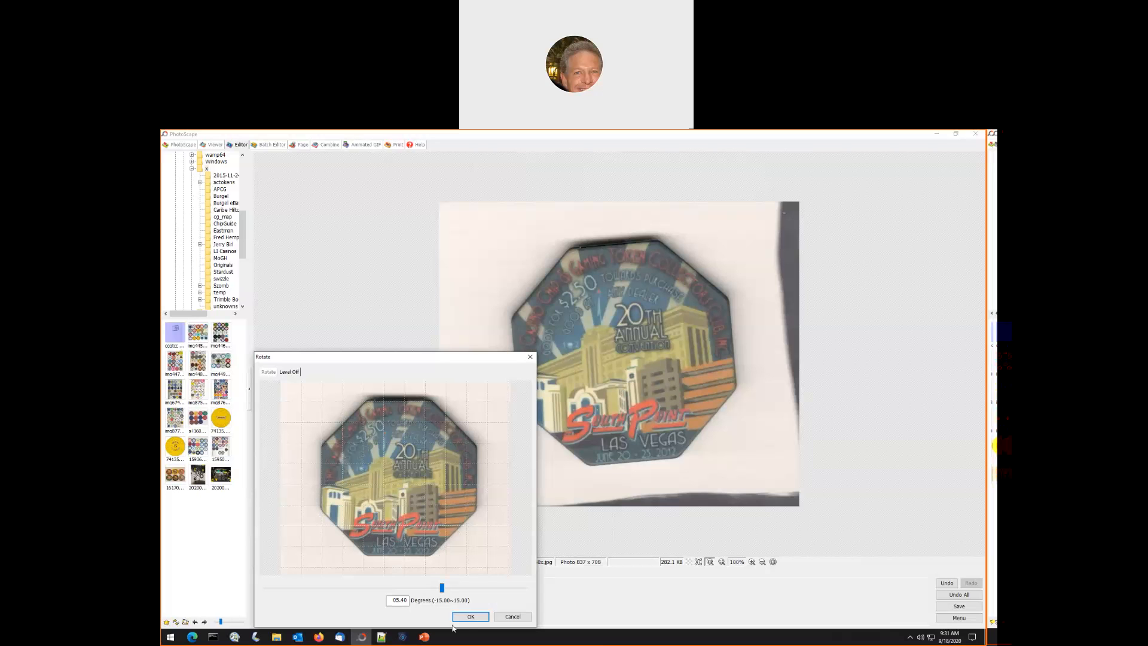
pyautogui.click(470, 615)
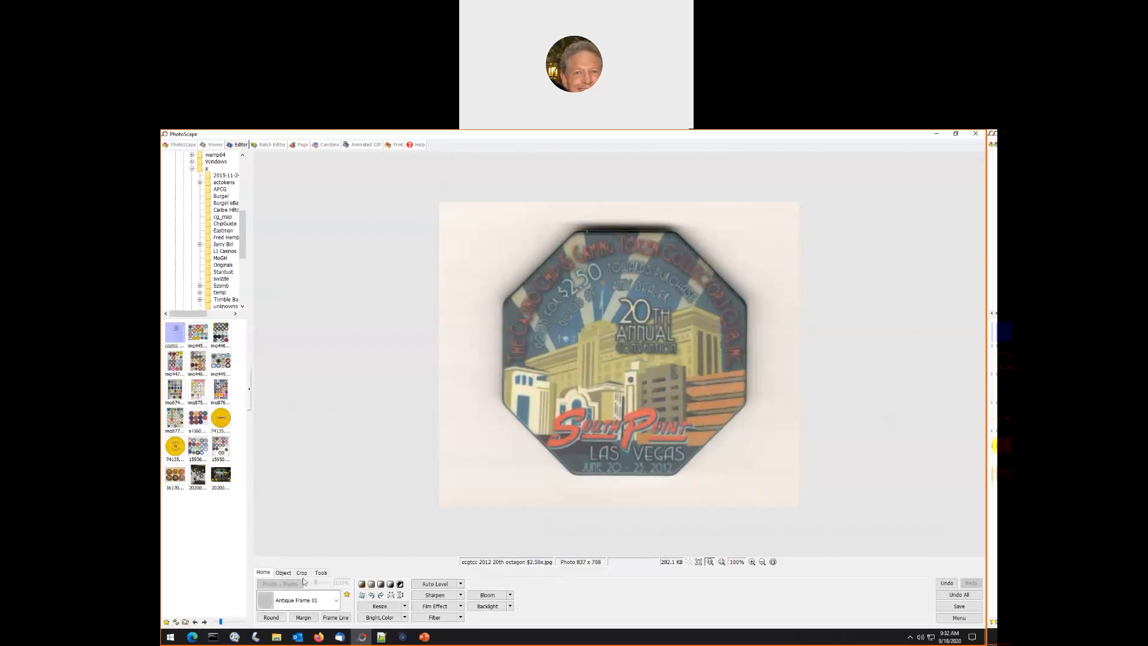
# Crop tightly around the octagon to a 569 × 569 square
pyautogui.click(301, 573)
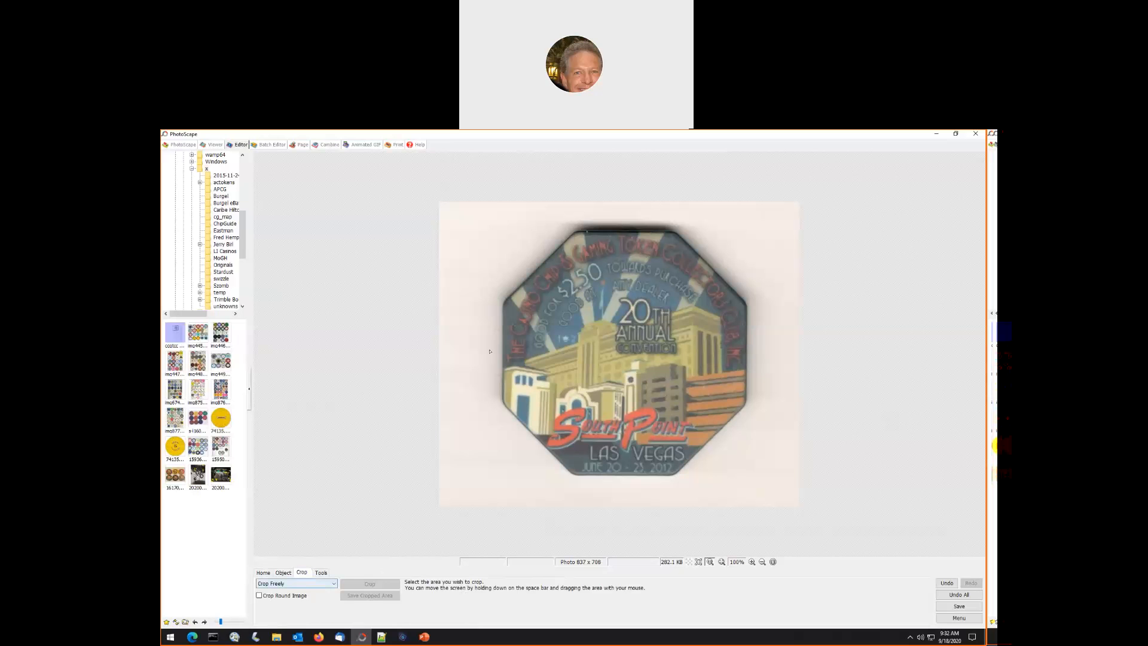
pyautogui.moveTo(497, 226); pyautogui.dragTo(634, 379)
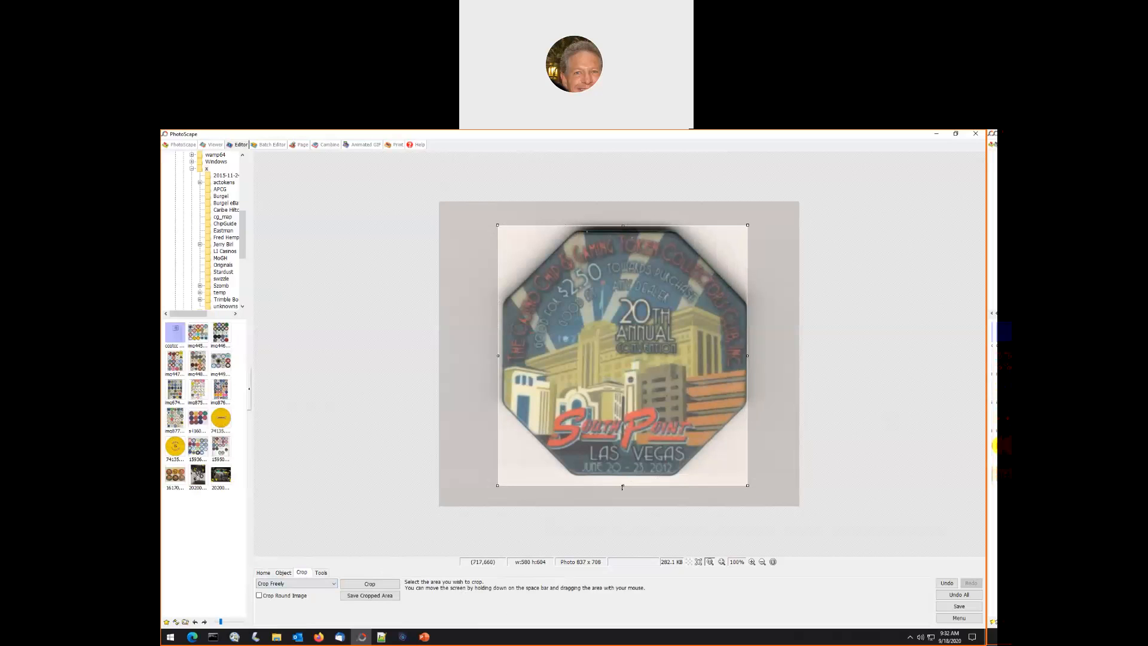
pyautogui.moveTo(622, 484); pyautogui.dragTo(632, 475)
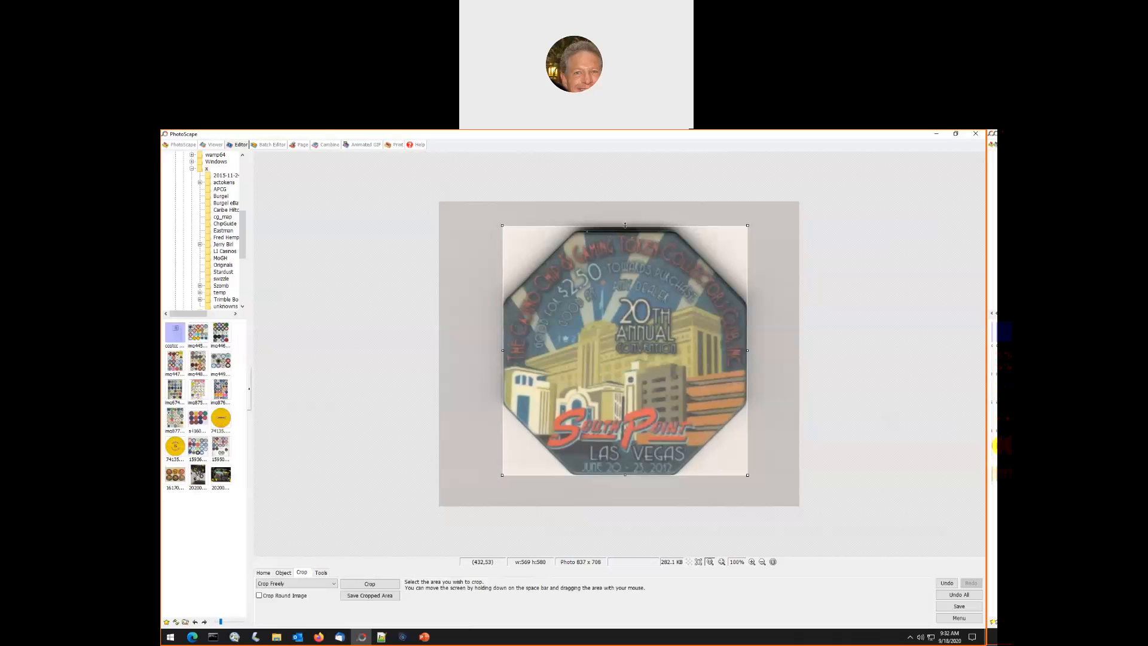
pyautogui.moveTo(624, 224); pyautogui.dragTo(624, 230)
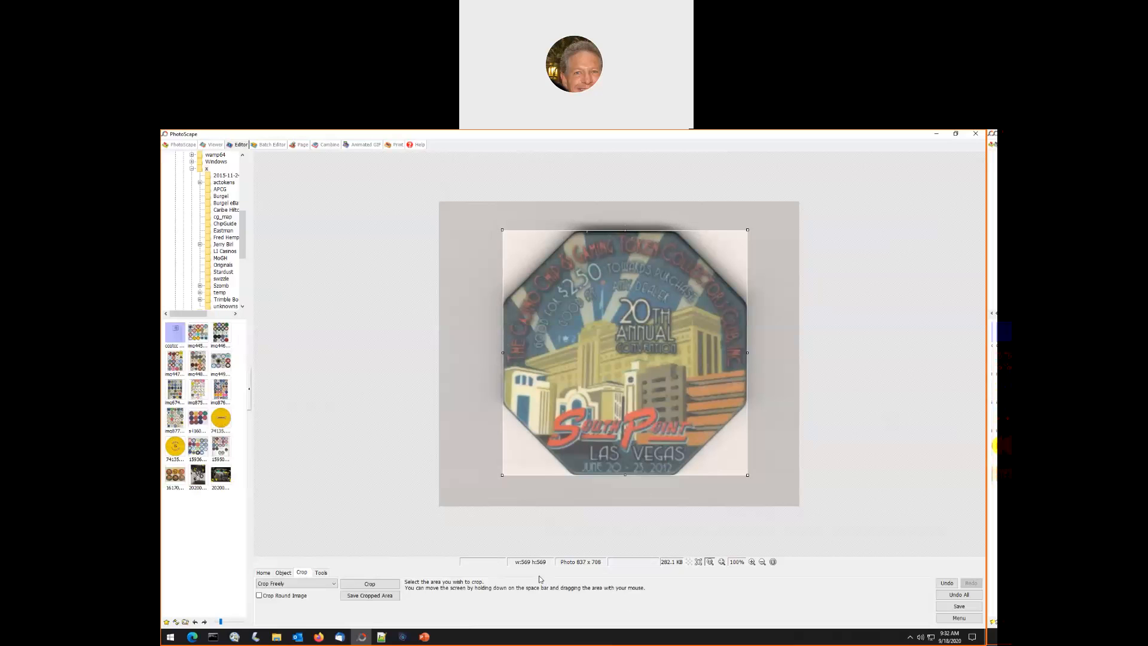
pyautogui.moveTo(519, 569)
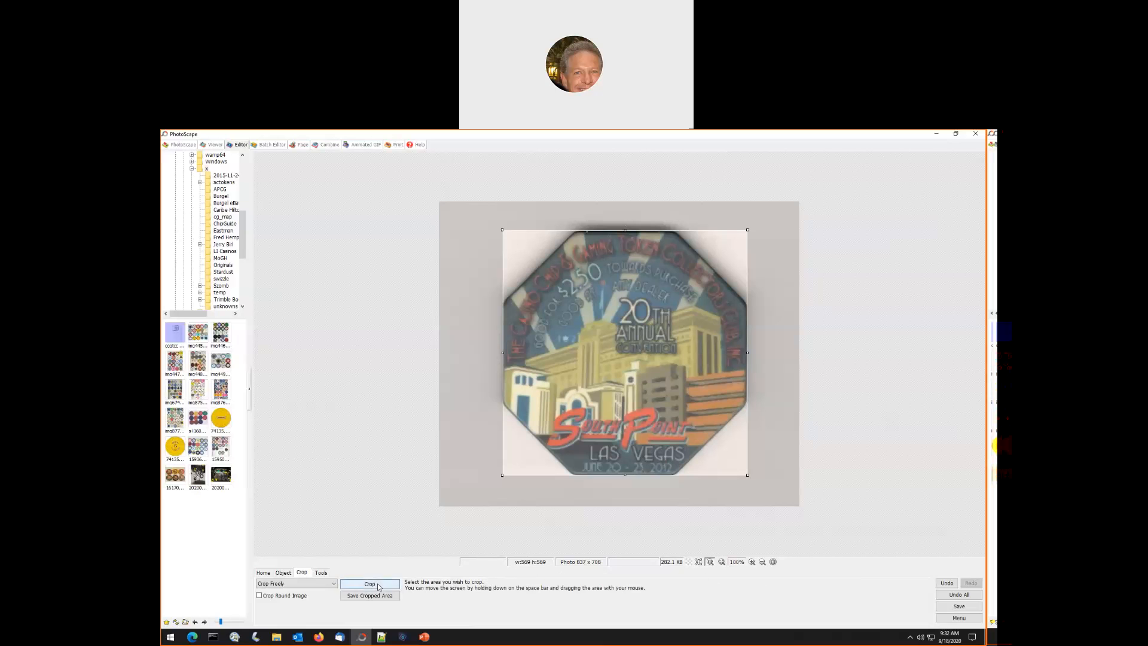
pyautogui.click(369, 583)
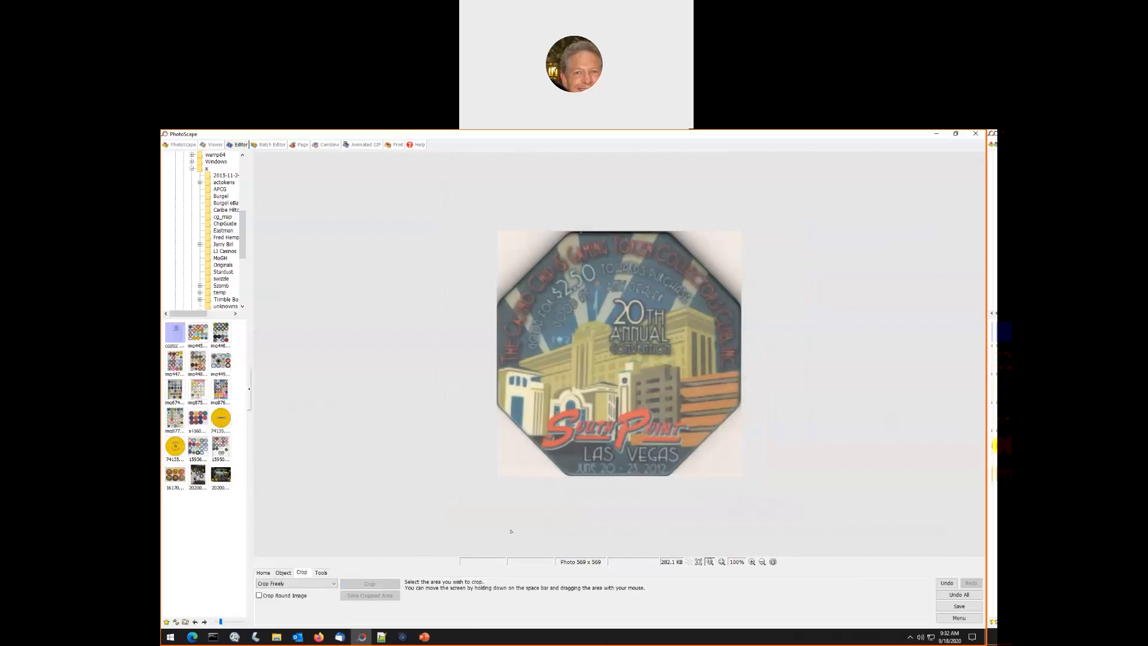
pyautogui.moveTo(514, 483)
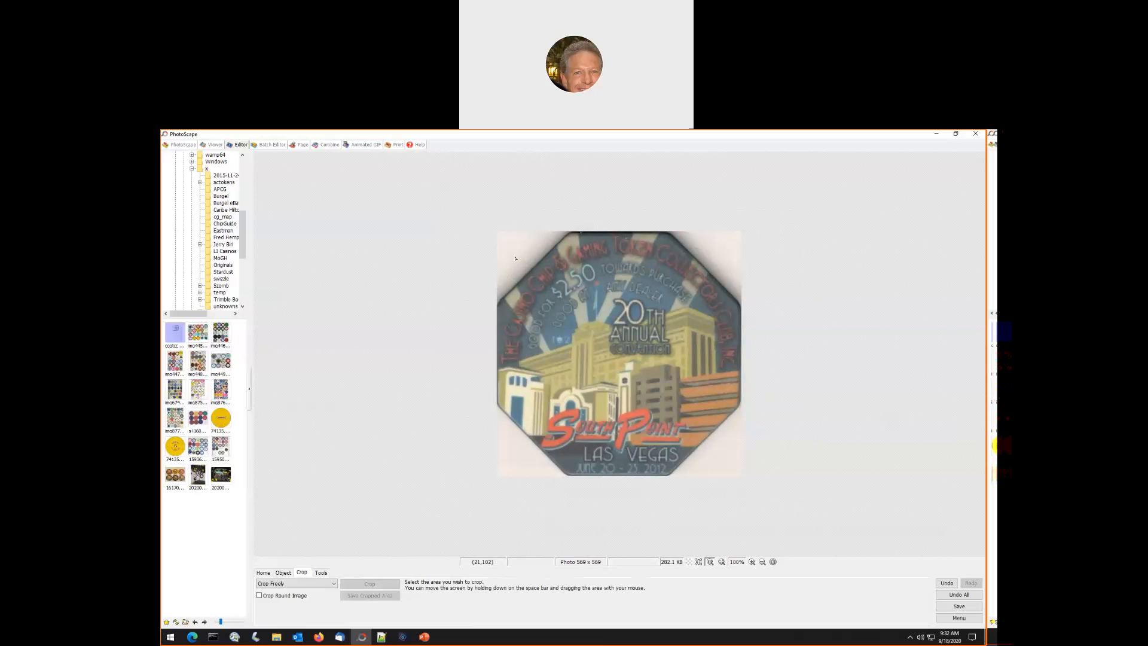
pyautogui.moveTo(705, 220)
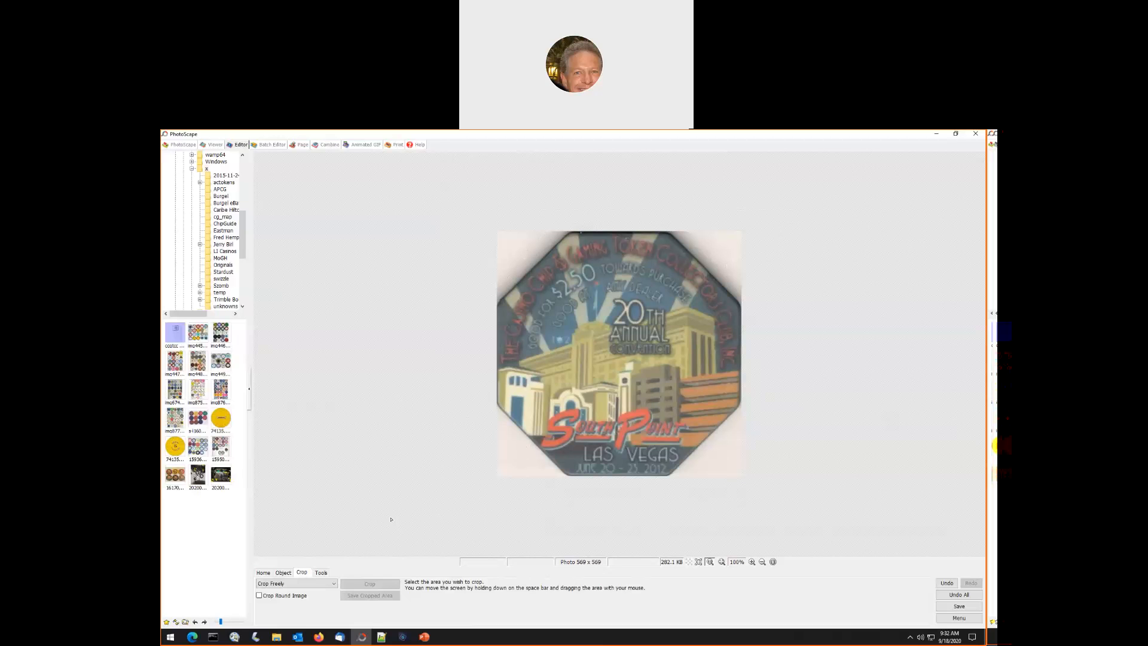
pyautogui.moveTo(296, 542)
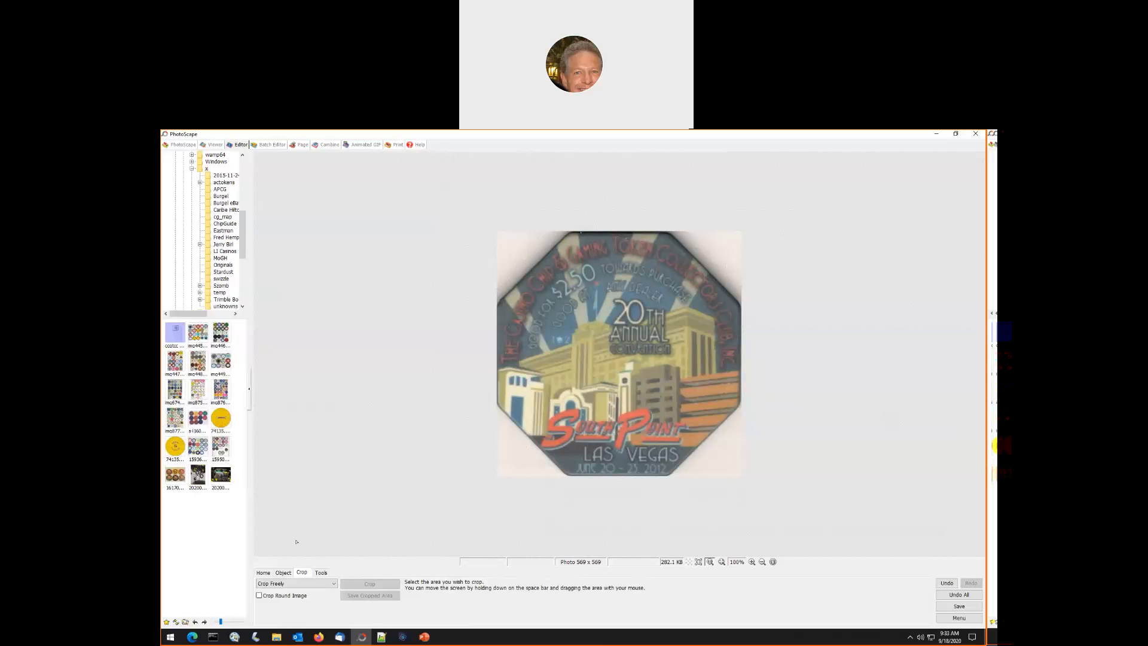
pyautogui.moveTo(286, 557)
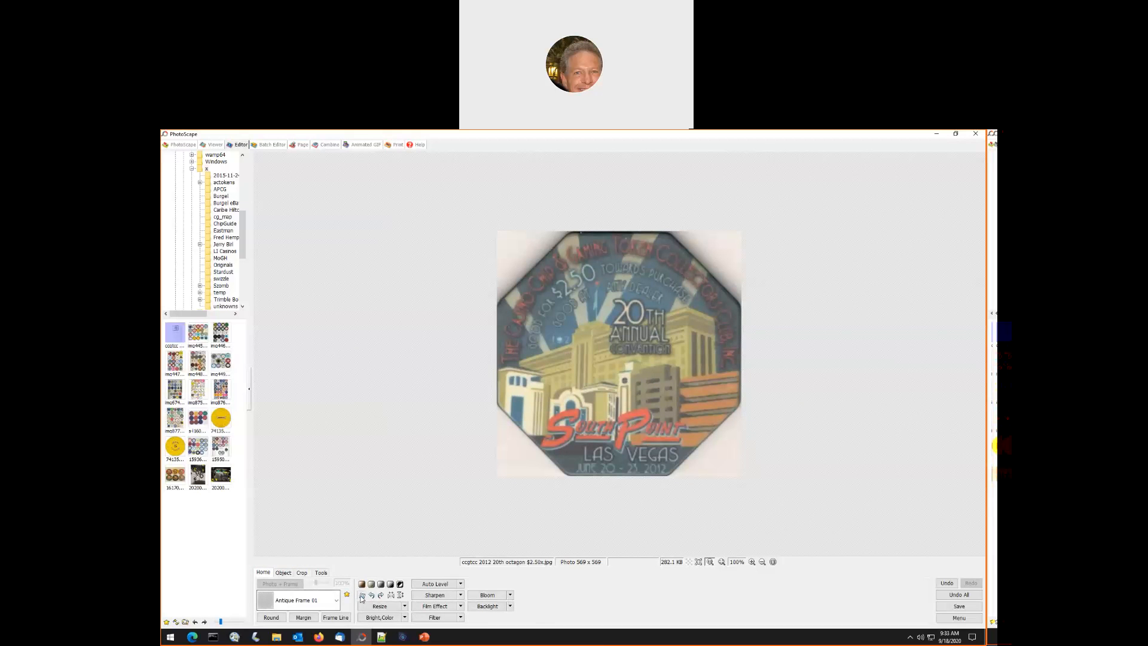
# Rotate arbitrarily by 45 degrees with Background Color (White) overflow for the corners
pyautogui.click(390, 594)
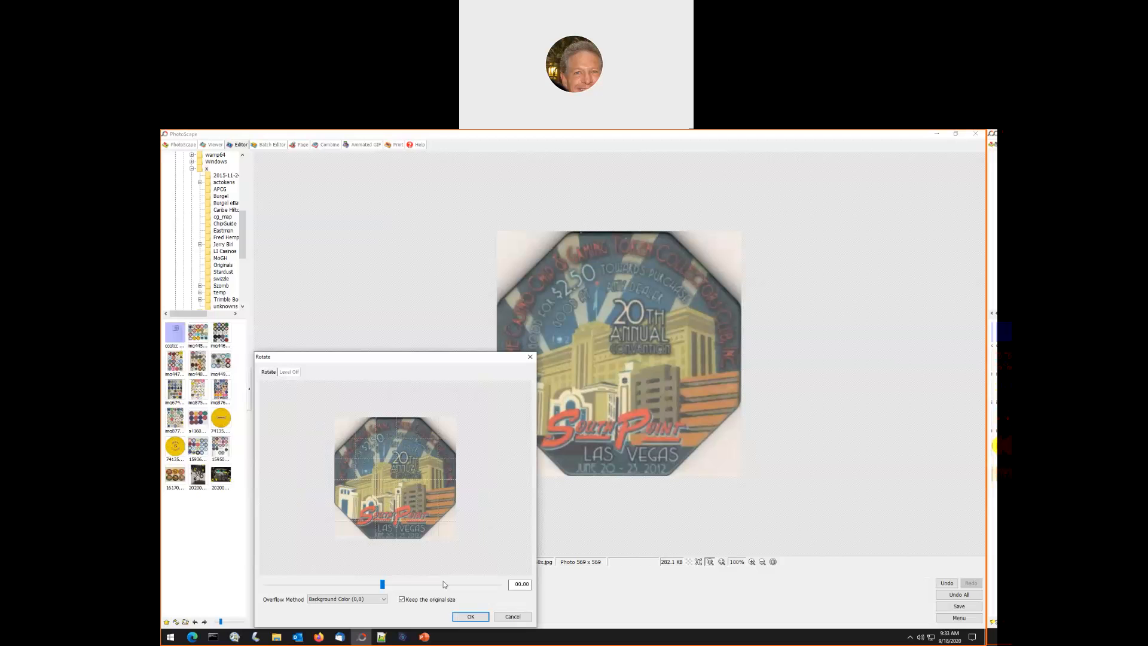
pyautogui.click(520, 583)
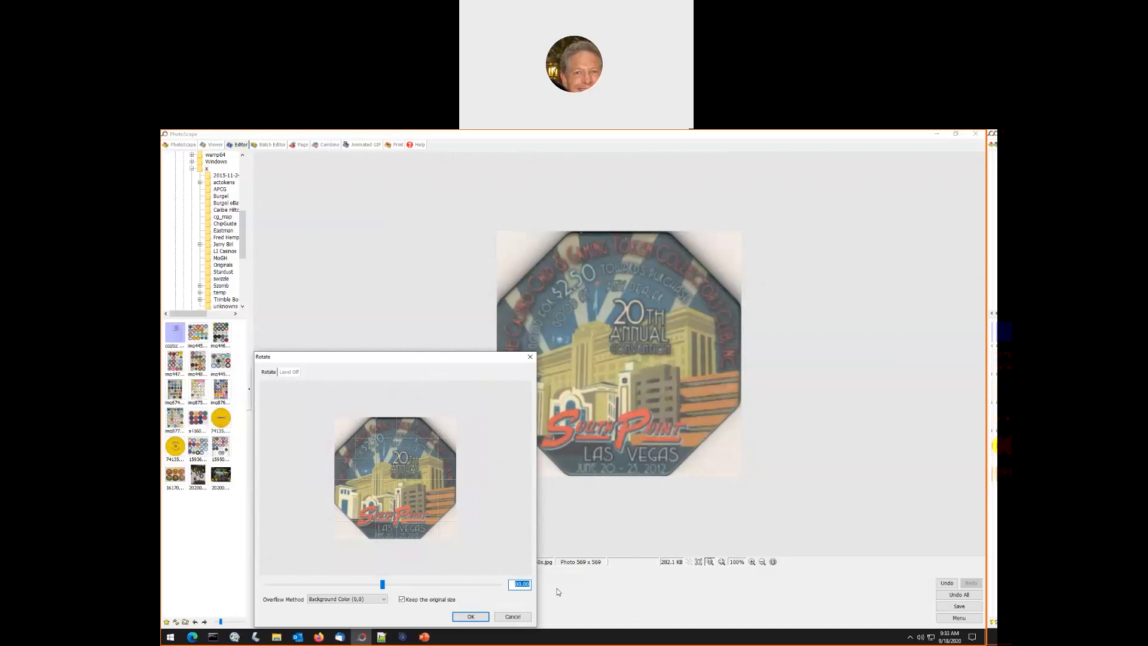
pyautogui.write('45')
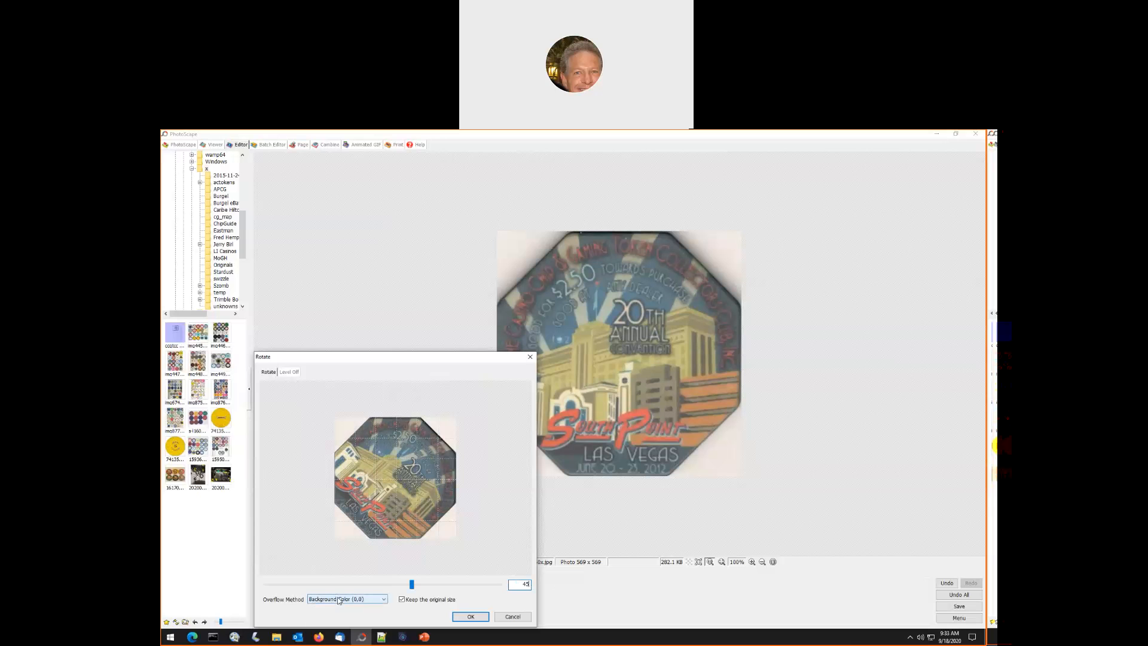
pyautogui.click(346, 599)
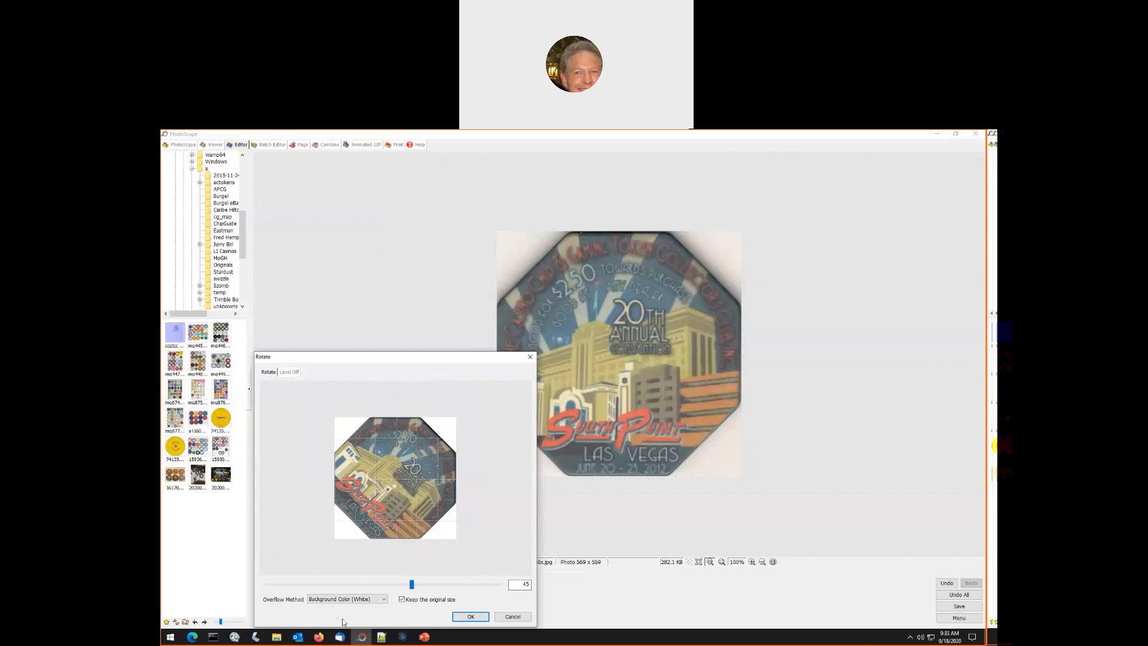
pyautogui.click(469, 616)
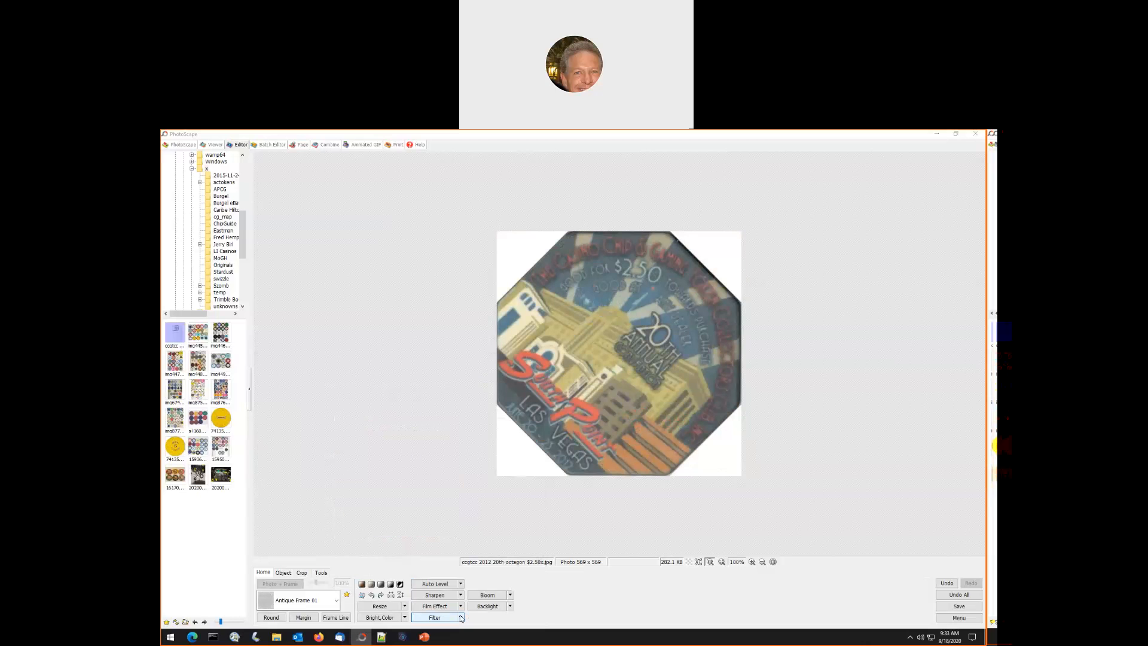
pyautogui.moveTo(481, 580)
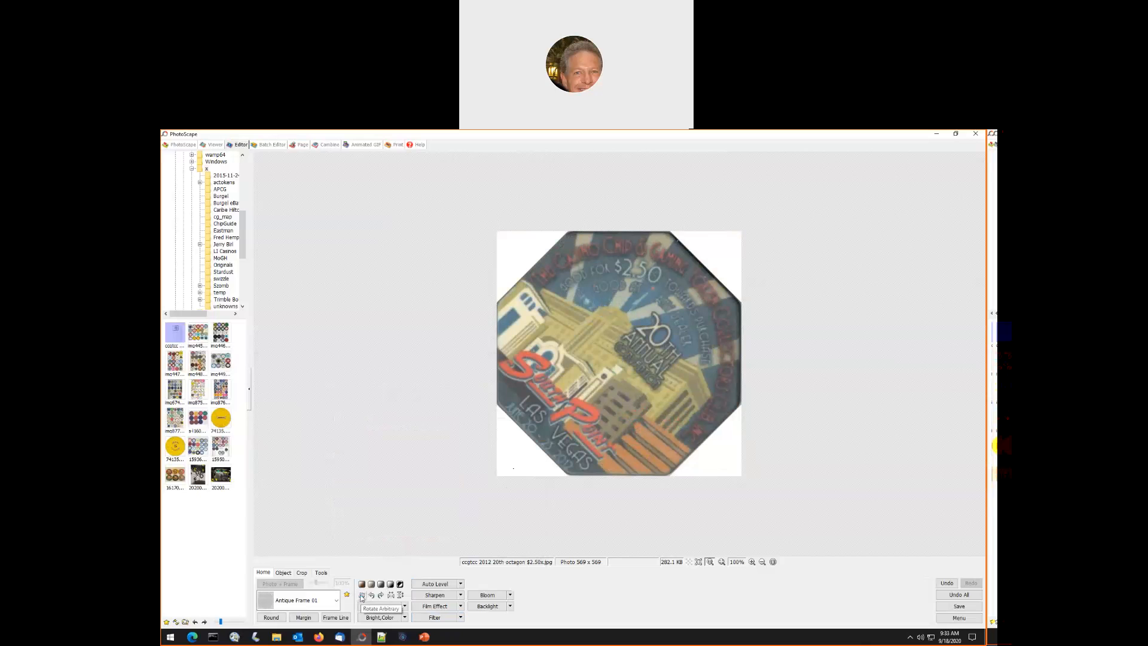
# Rotate arbitrarily by -45 degrees to set the chip upright, keeping white corners
pyautogui.click(380, 609)
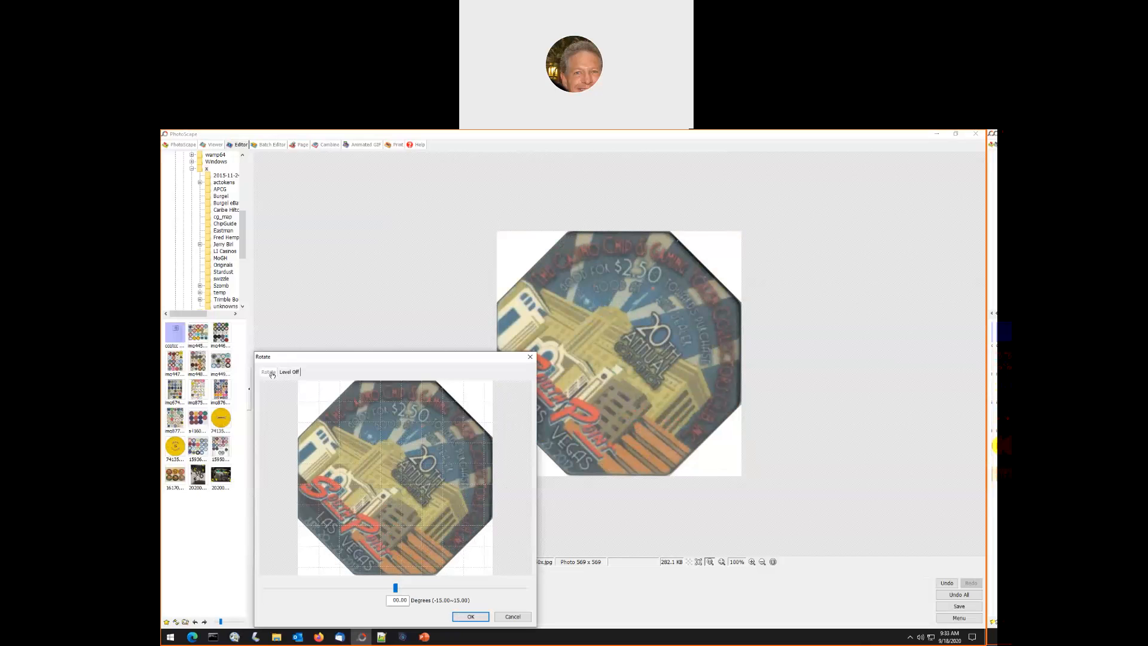
pyautogui.click(268, 371)
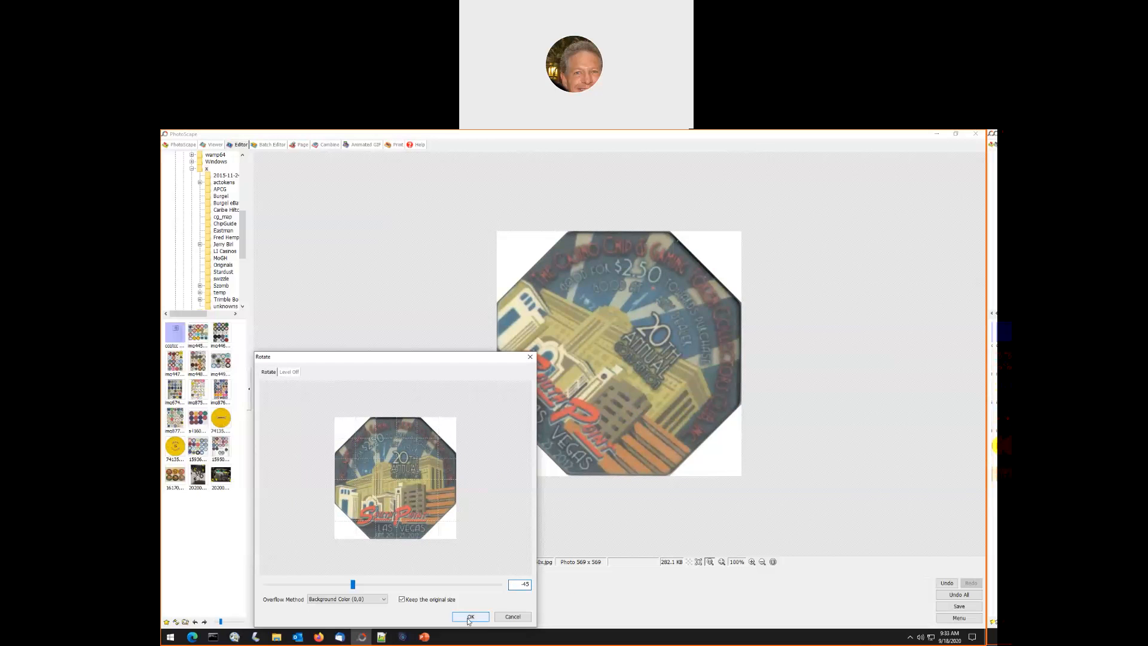
pyautogui.click(470, 615)
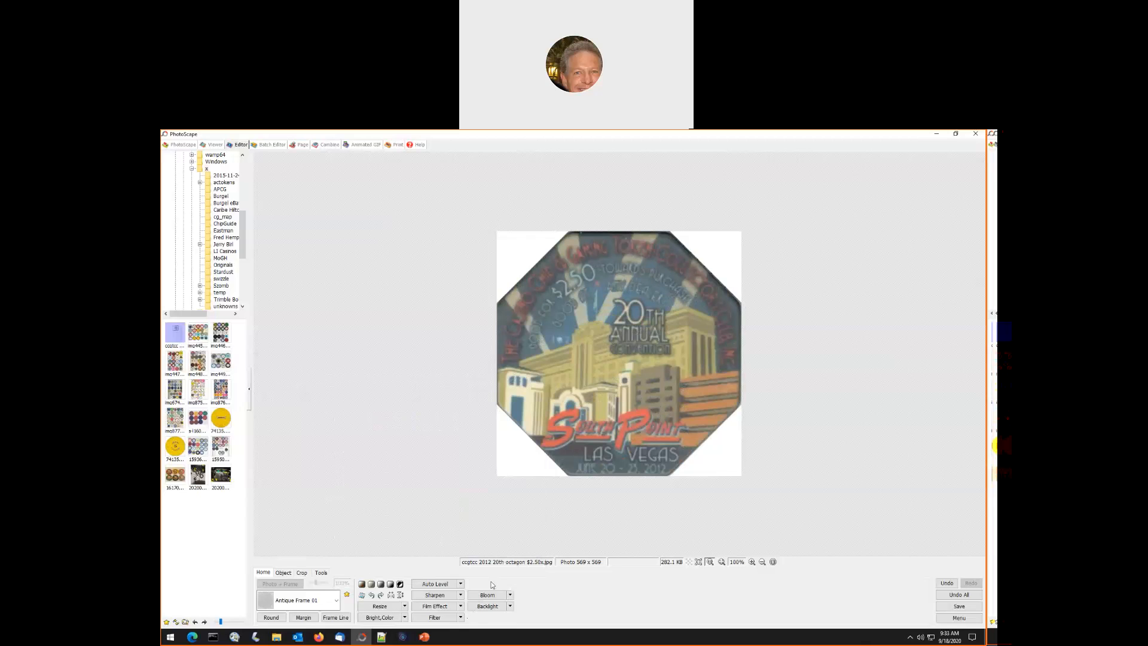
pyautogui.moveTo(539, 334)
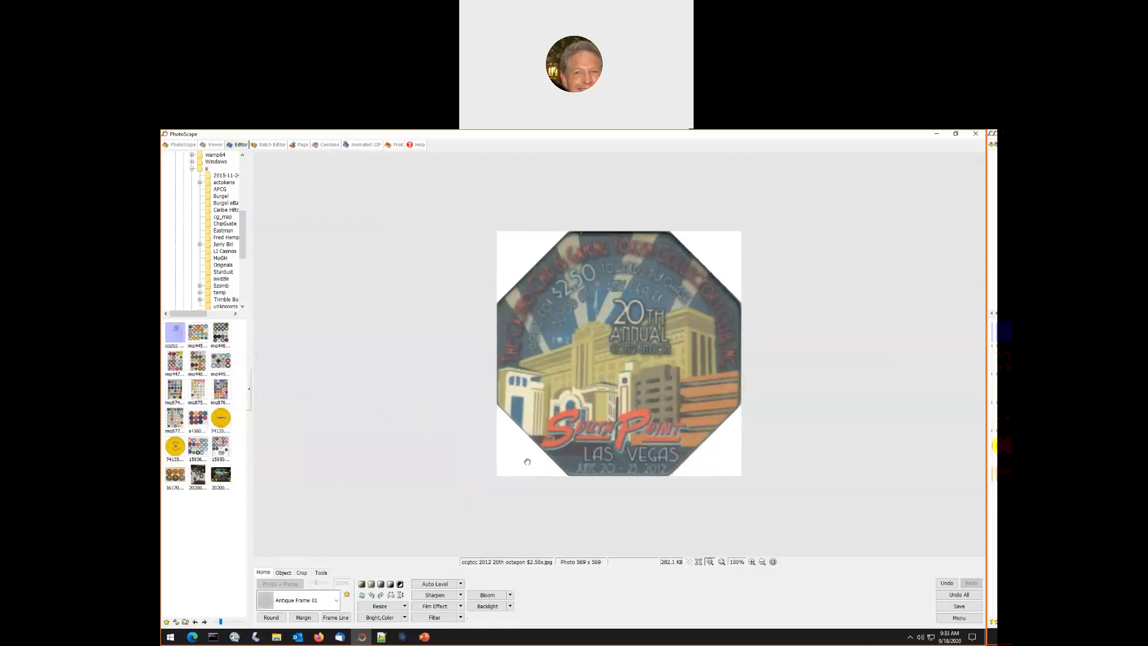
pyautogui.moveTo(618, 254)
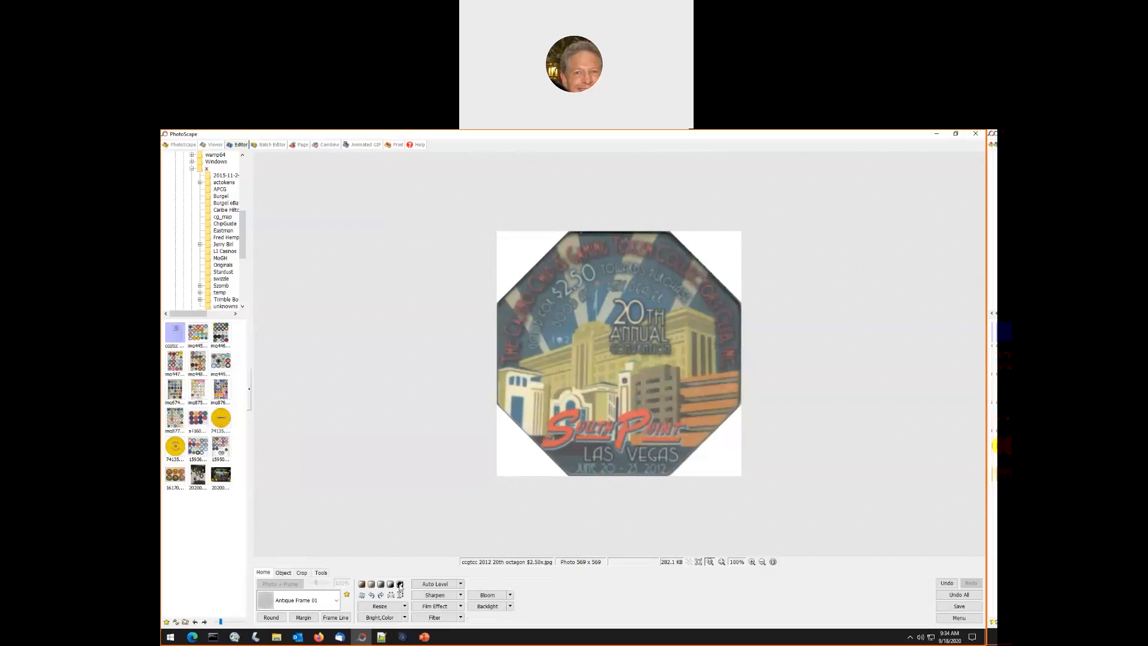
# In Bright,Color, set Deepen to 80 and apply it
pyautogui.click(380, 617)
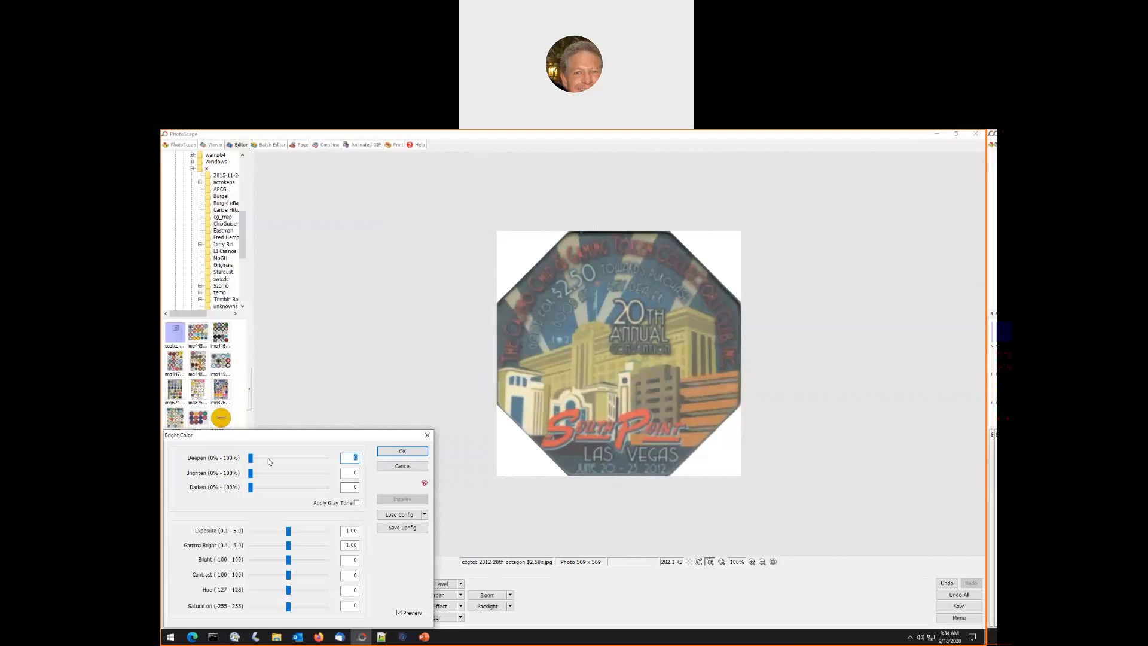
pyautogui.moveTo(251, 457); pyautogui.dragTo(265, 458)
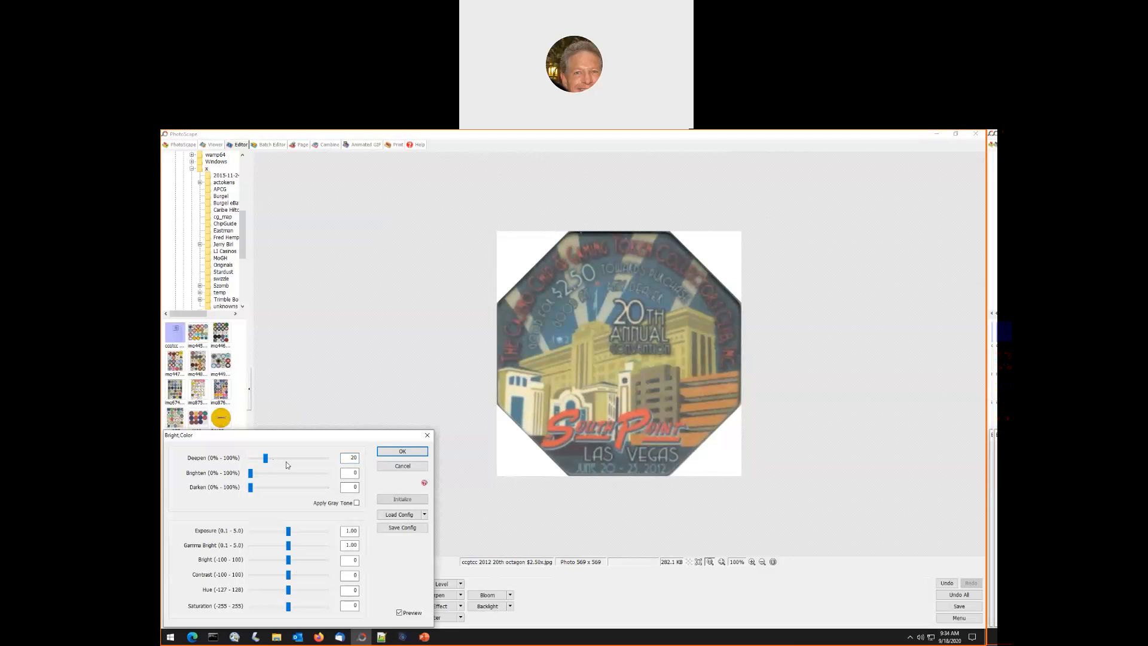
pyautogui.moveTo(264, 457); pyautogui.dragTo(297, 456)
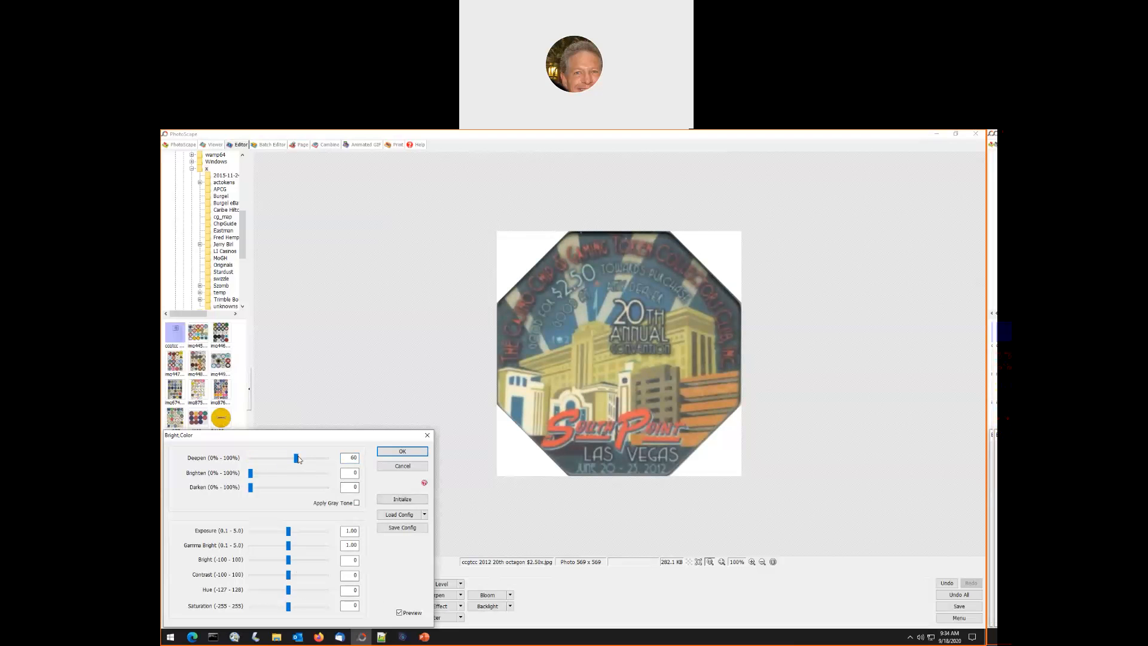
pyautogui.moveTo(296, 458); pyautogui.dragTo(295, 458)
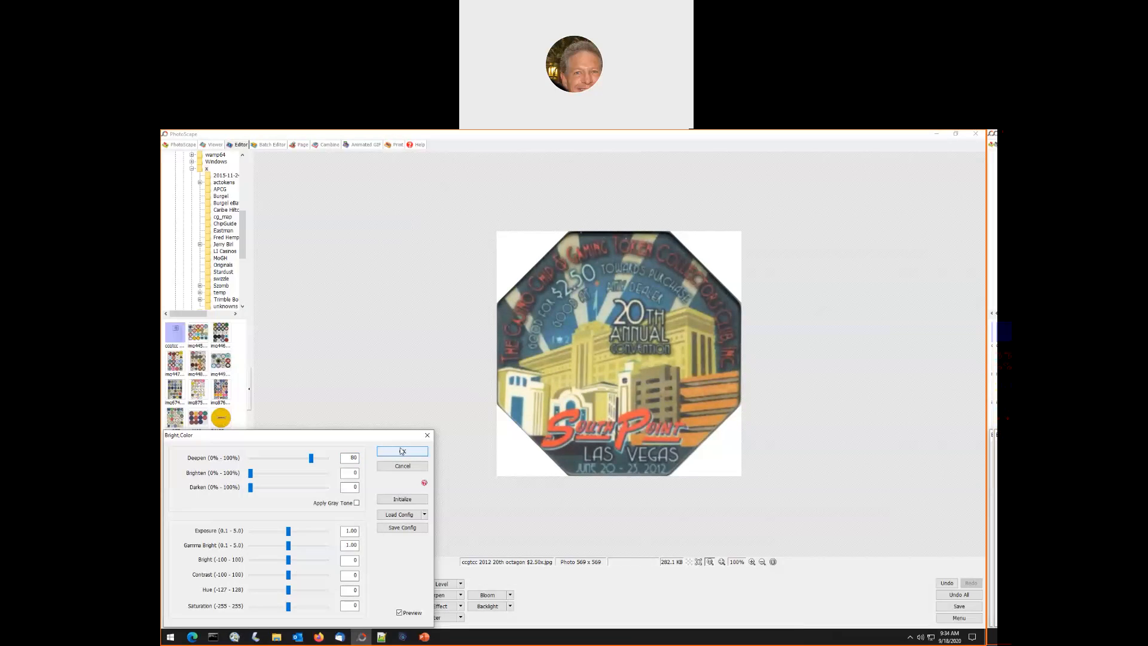
pyautogui.click(402, 450)
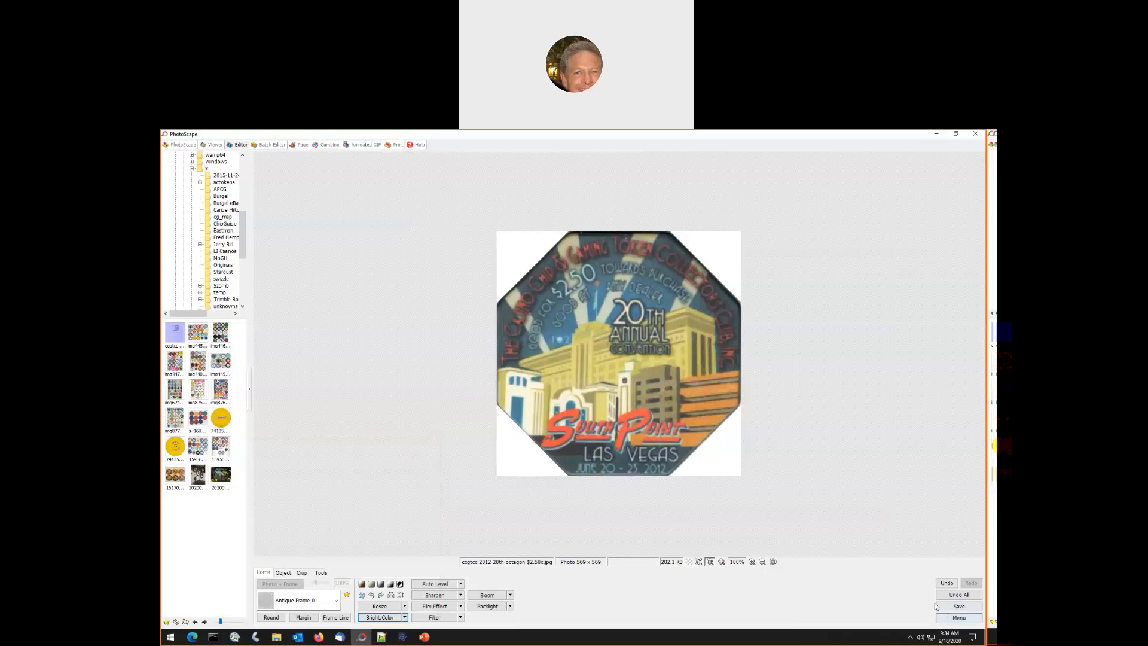
# Save the photo over its original file as JPEG
pyautogui.click(958, 605)
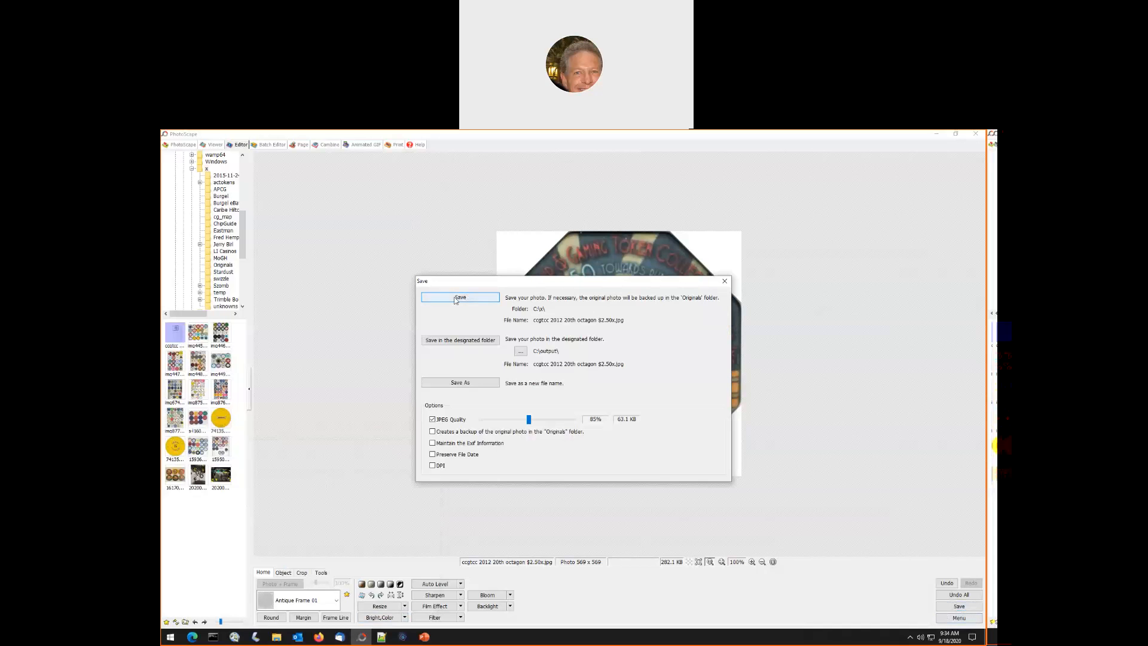
pyautogui.click(459, 298)
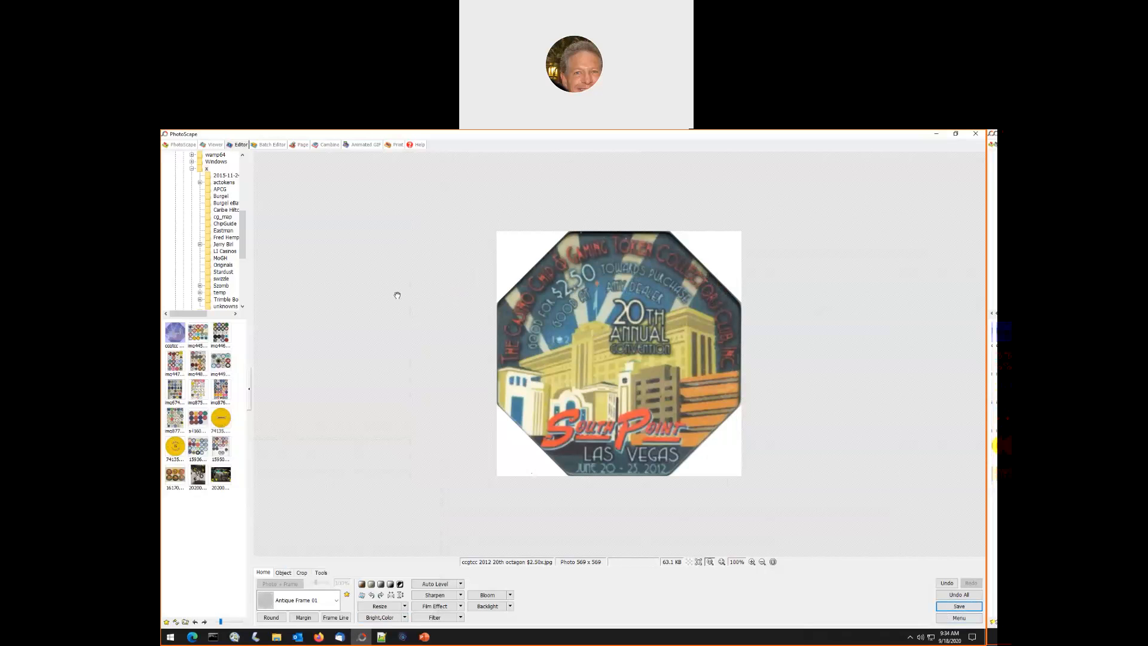
pyautogui.moveTo(720, 146)
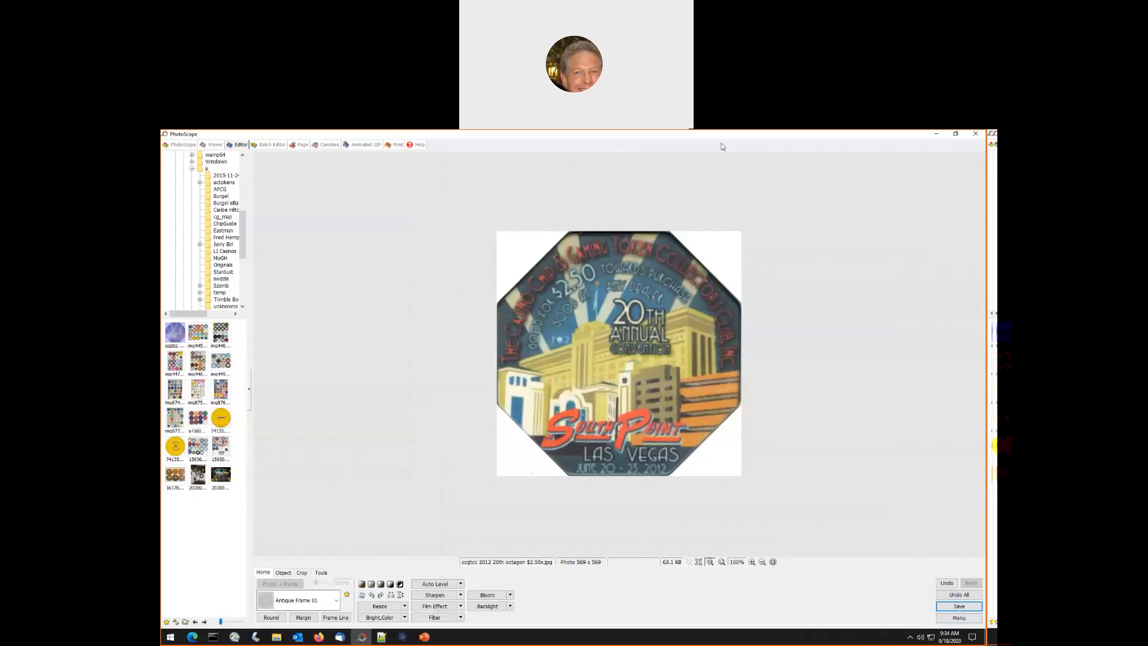